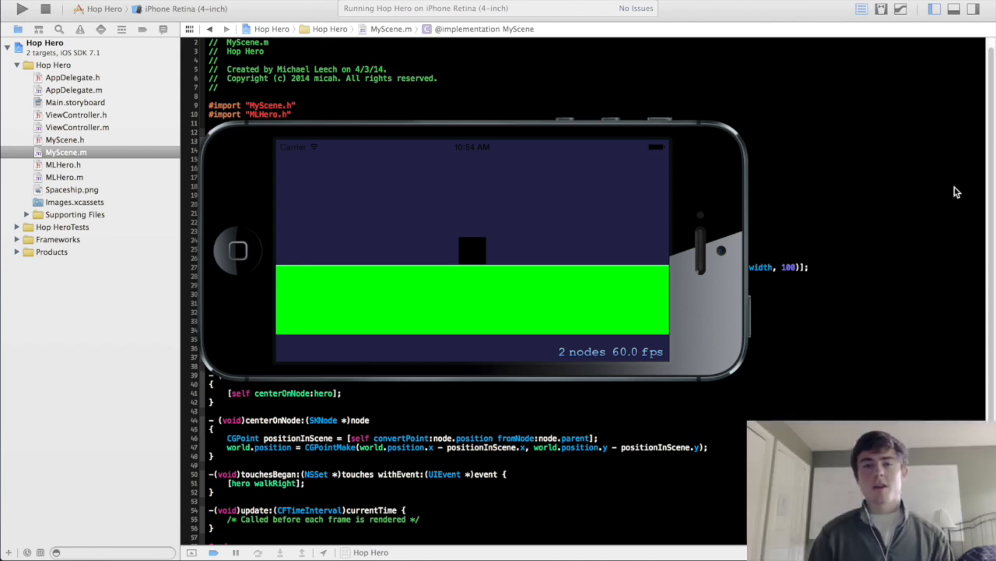
pyautogui.moveTo(621, 95)
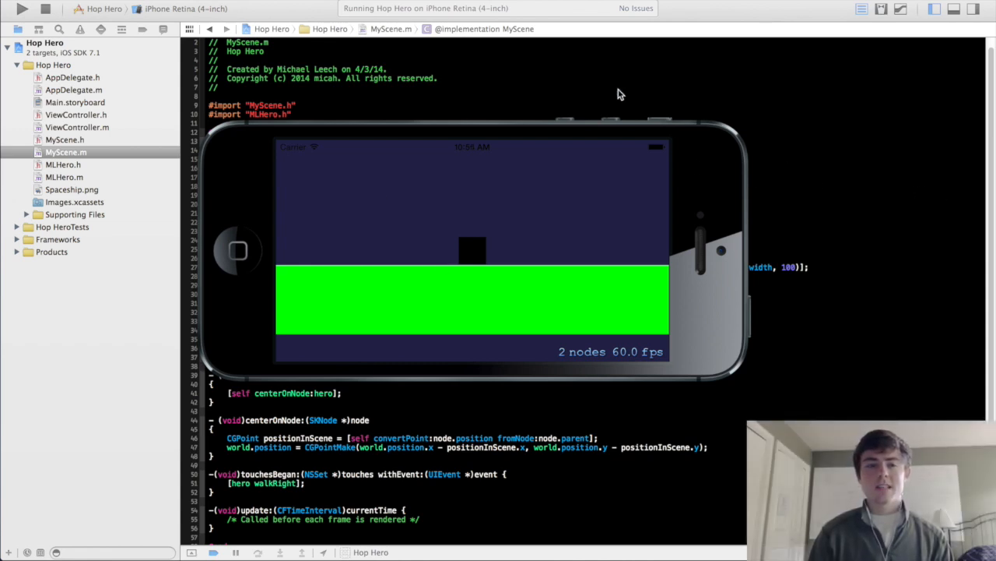
pyautogui.moveTo(562, 338)
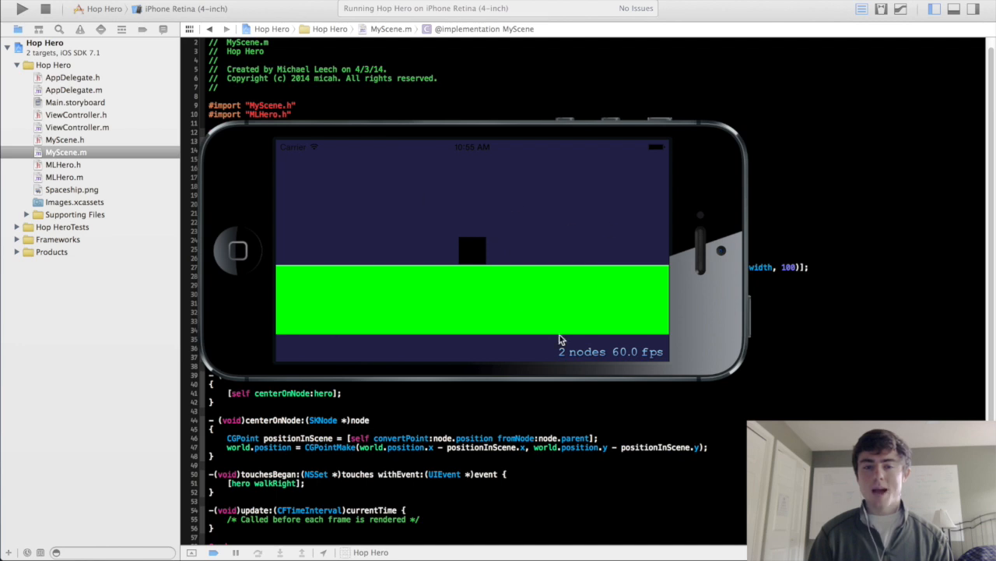
pyautogui.moveTo(491, 218)
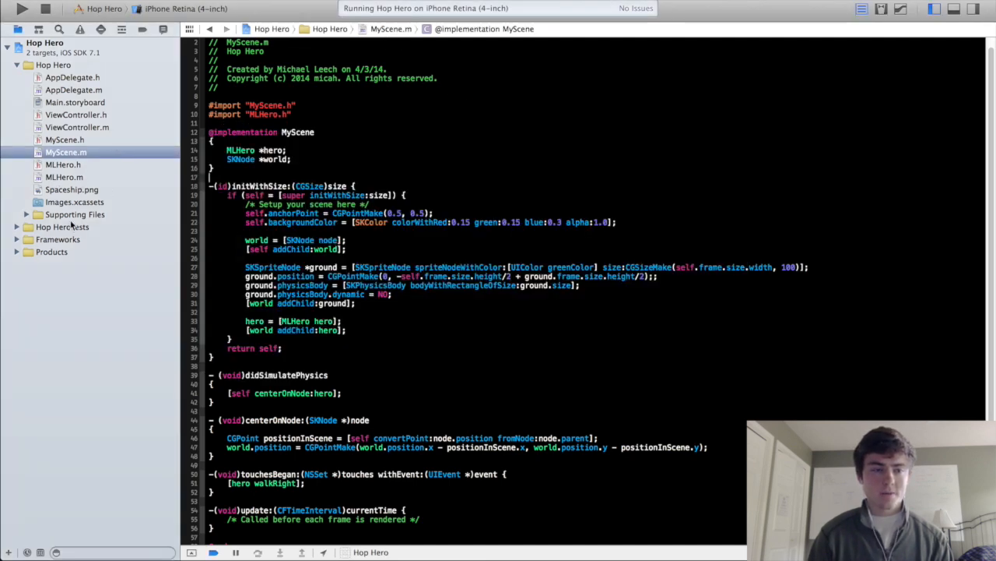
# In MLHero.m, declare a white 5-by-5 leftEye SKSpriteNode right after the hero is created.
pyautogui.click(64, 177)
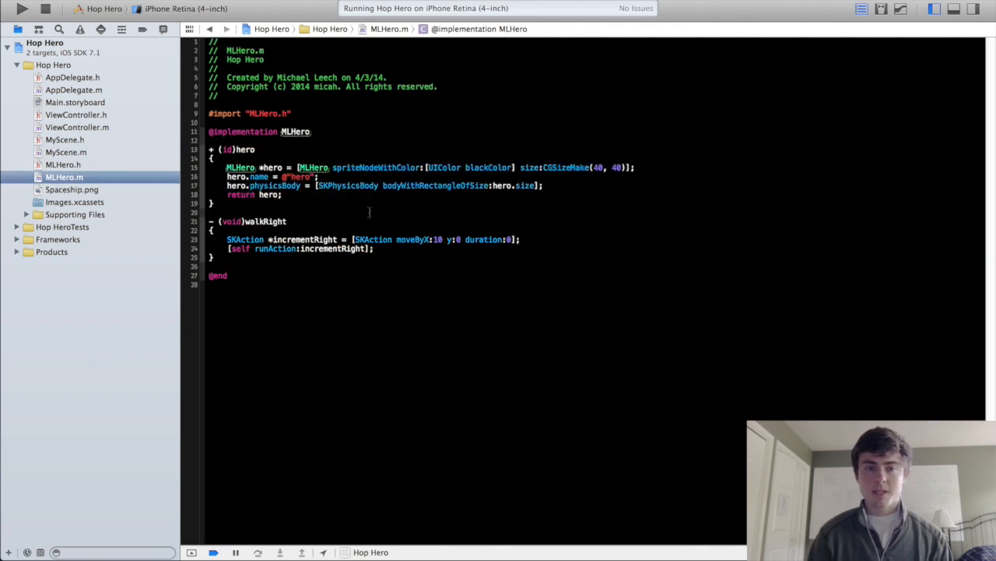
pyautogui.click(635, 167)
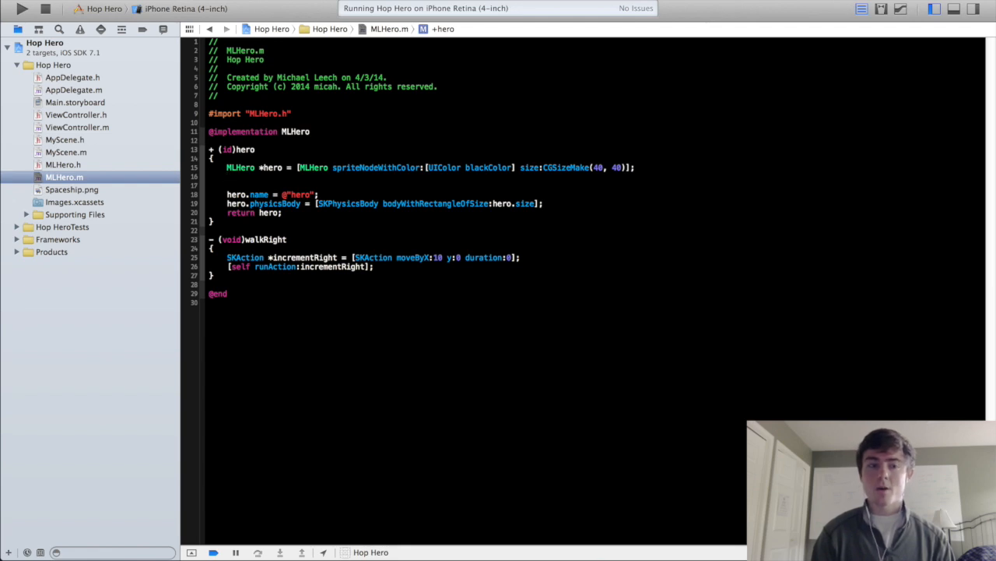
pyautogui.press('Return')
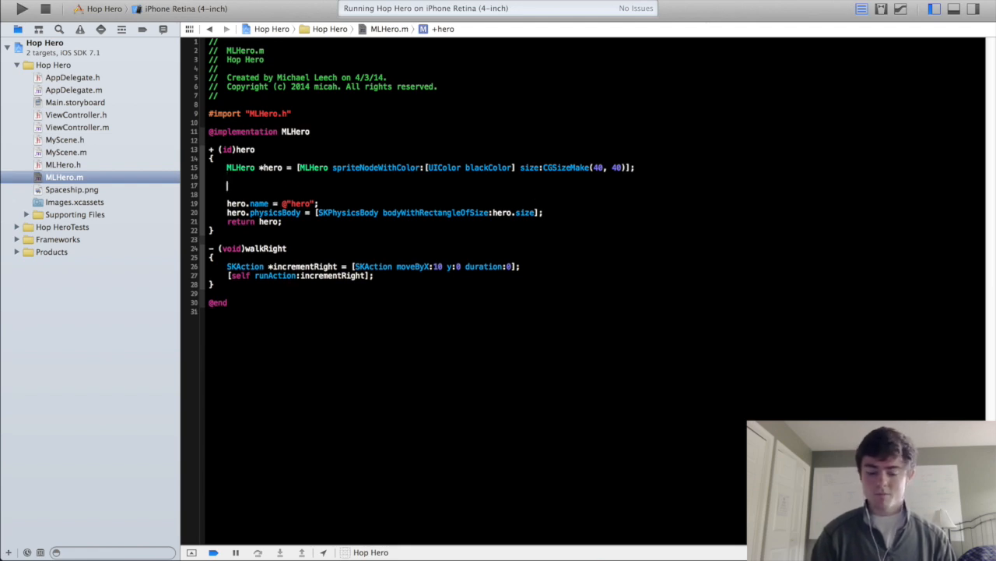
pyautogui.write('SKSpriteNode *')
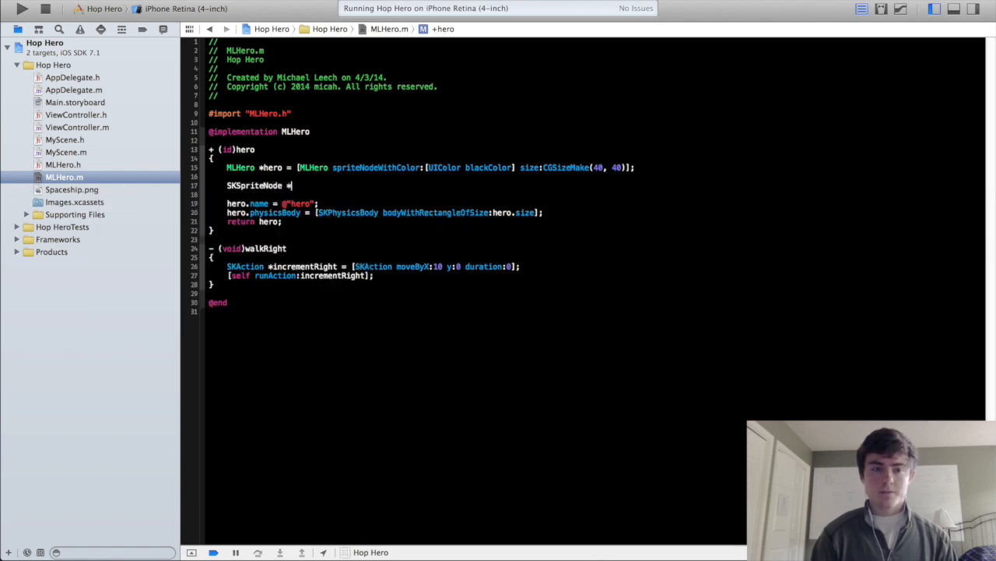
pyautogui.write('leftEye =')
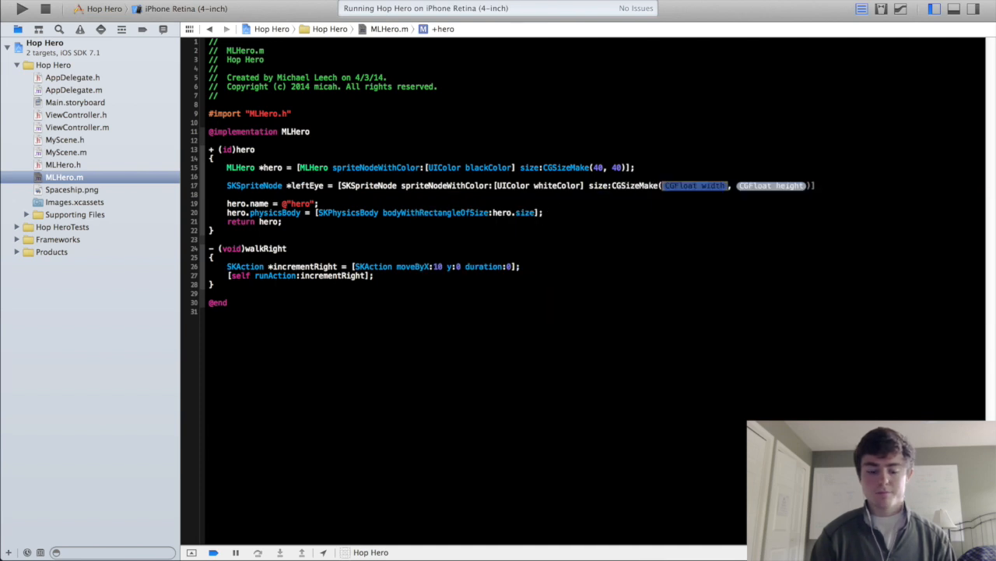
pyautogui.write('5, 5')
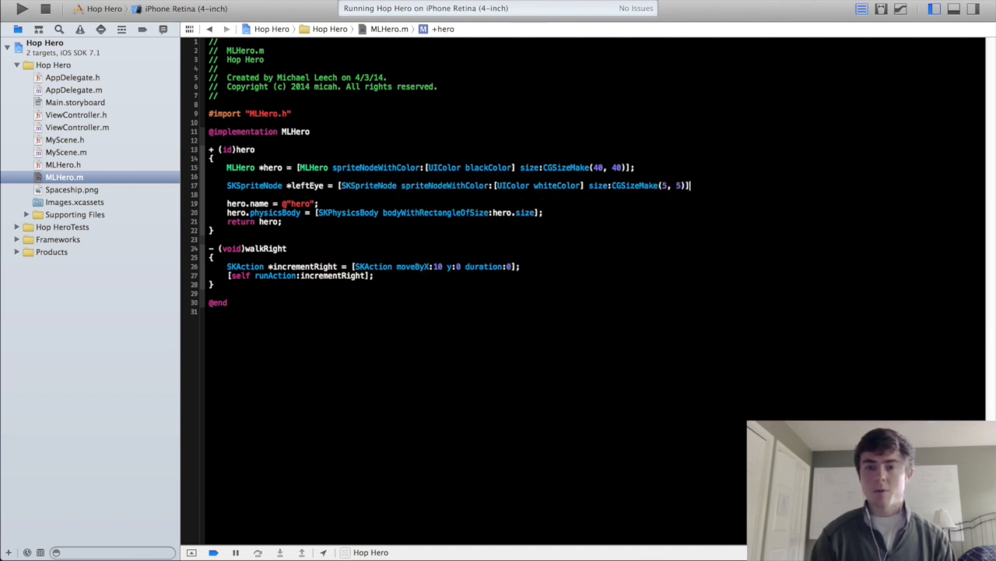
pyautogui.press('enter')
pyautogui.write('[hero addChild:leftEye];')
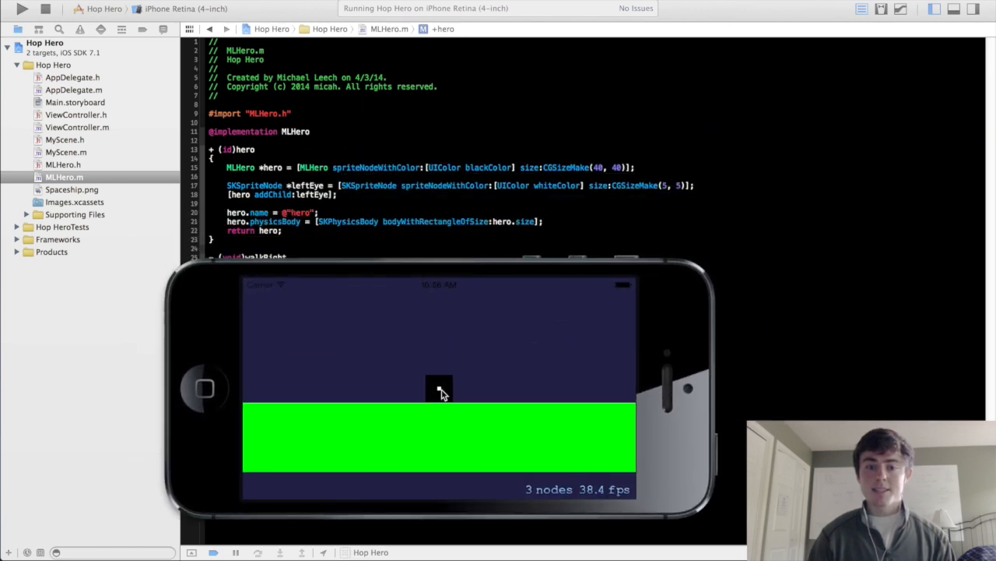
pyautogui.moveTo(442, 366)
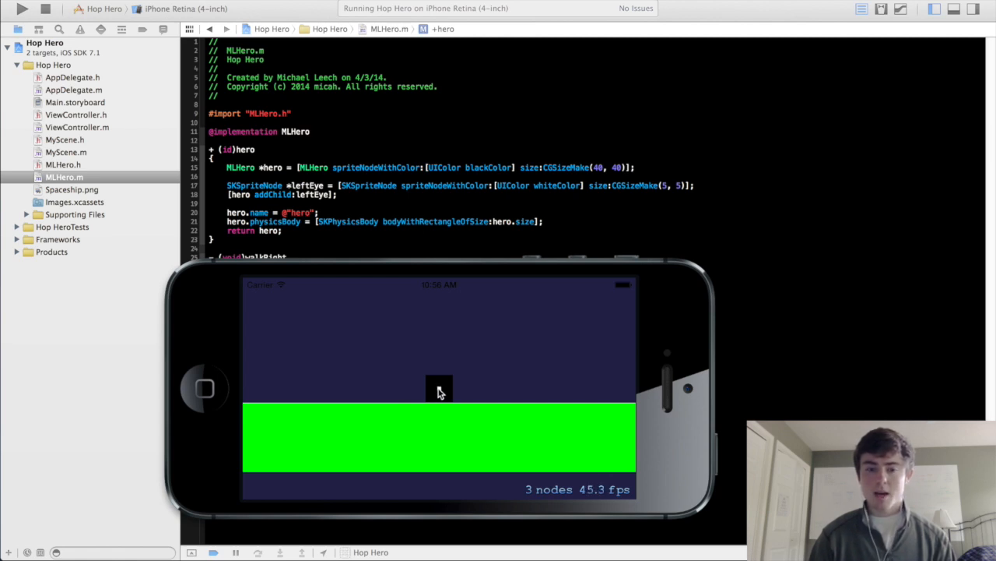
pyautogui.moveTo(440, 388)
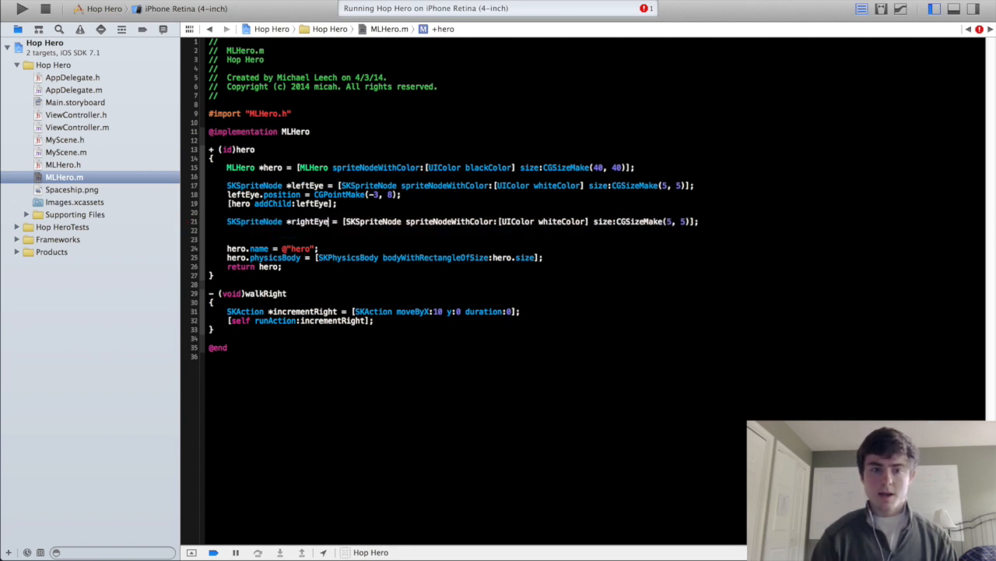
# Set rightEye.position with CGPointMake and add the right eye as a child of the hero.
pyautogui.press('enter')
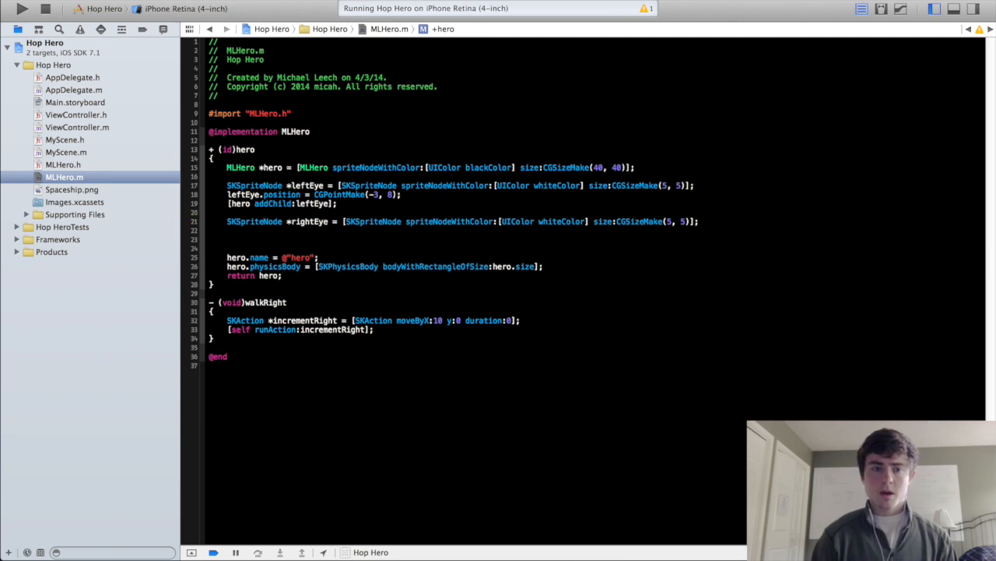
pyautogui.write('rightEye.')
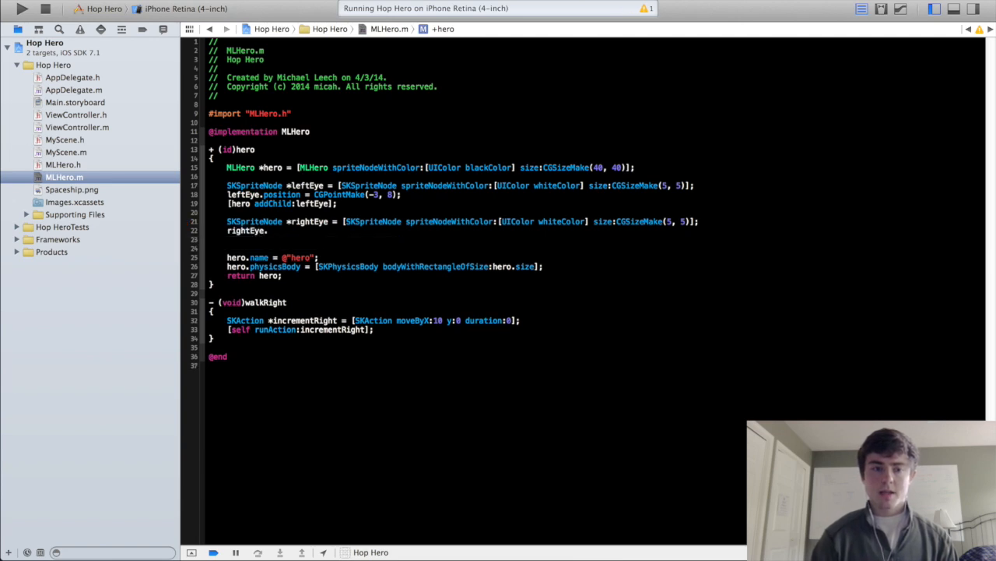
pyautogui.write('rightEye.position = CGPointMake')
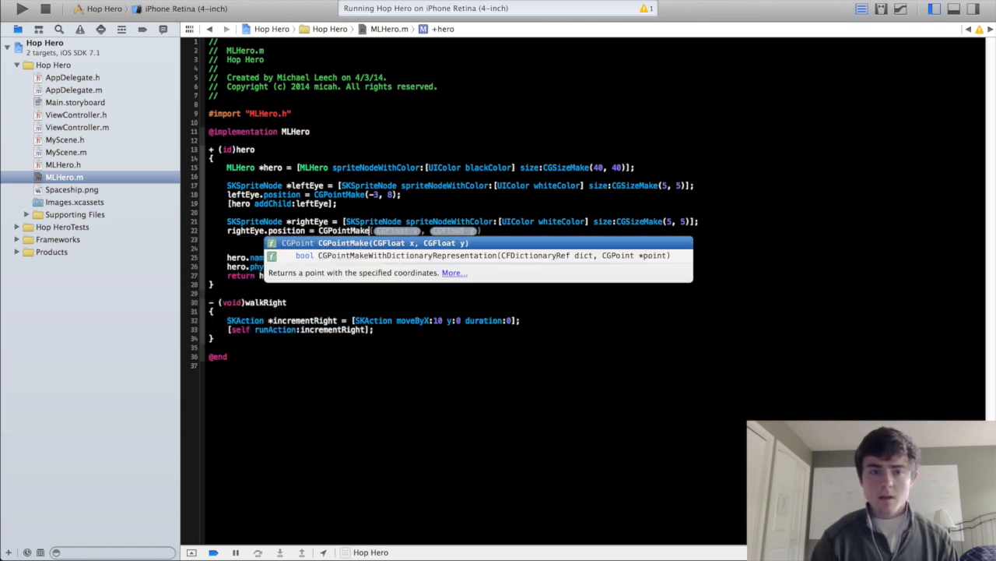
pyautogui.press('Escape')
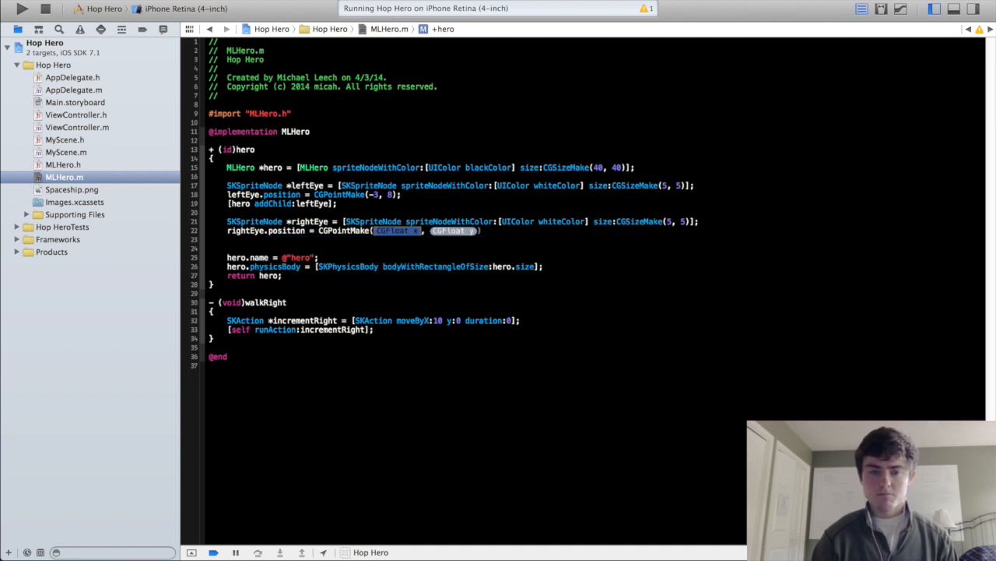
pyautogui.write('4, 8')
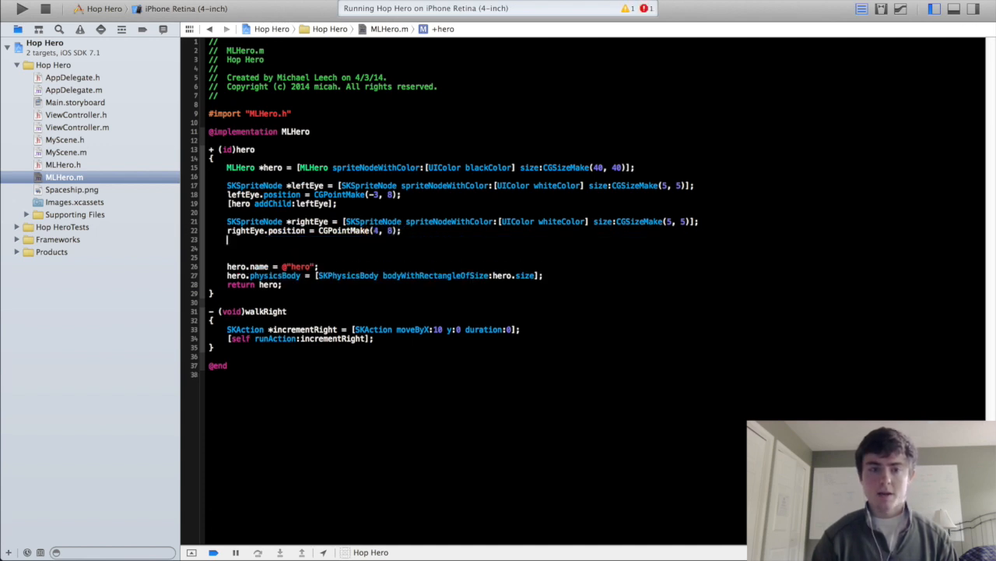
pyautogui.write('hero addChild:rightEye')
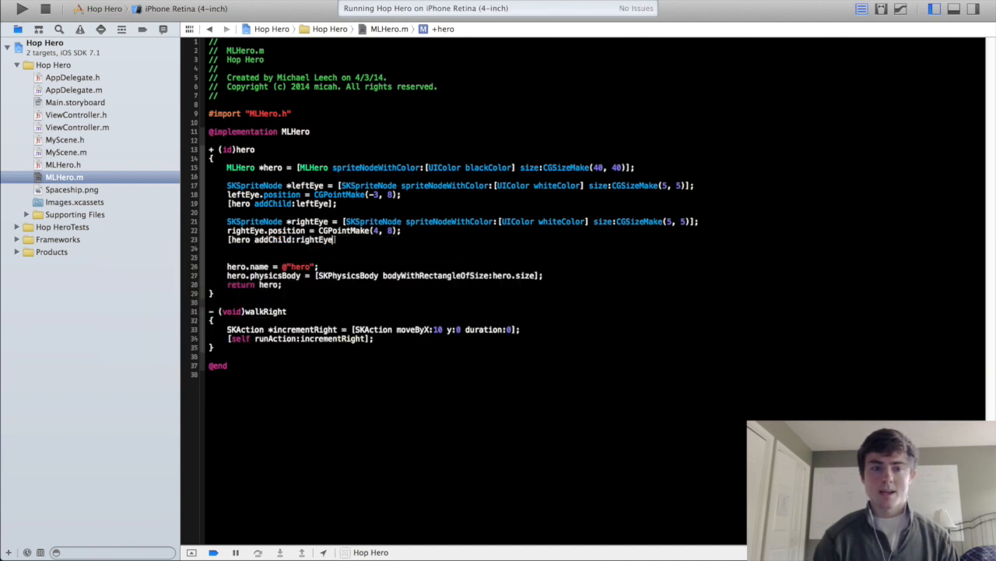
# Adjust the right eye's x coordinate and rerun Hop Hero to check its placement.
pyautogui.click(22, 8)
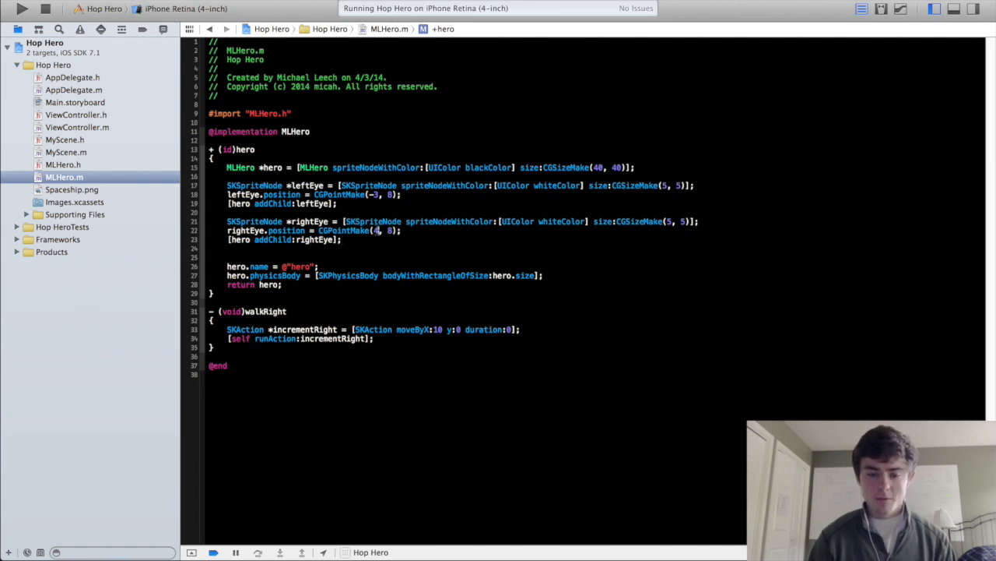
pyautogui.write('11')
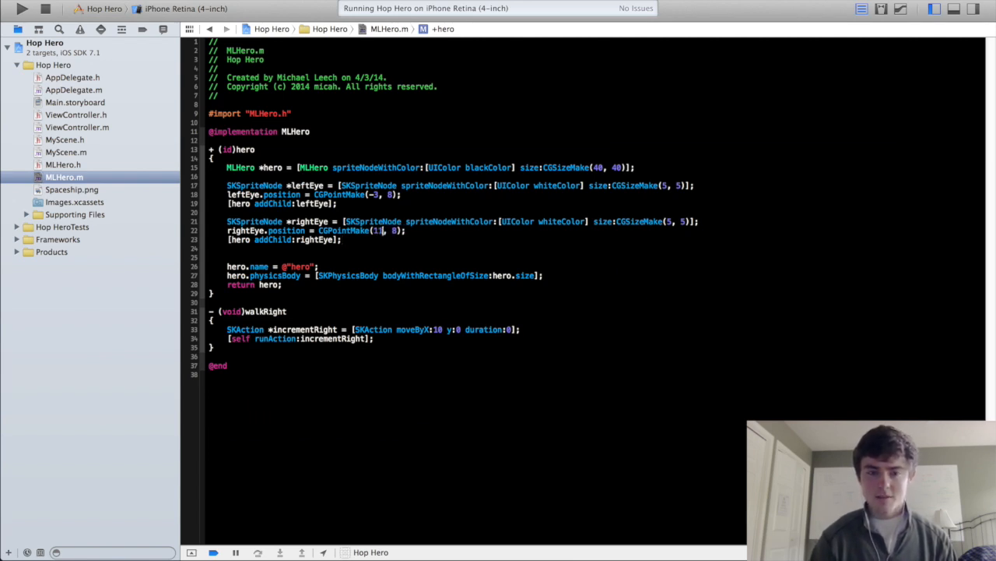
pyautogui.click(22, 9)
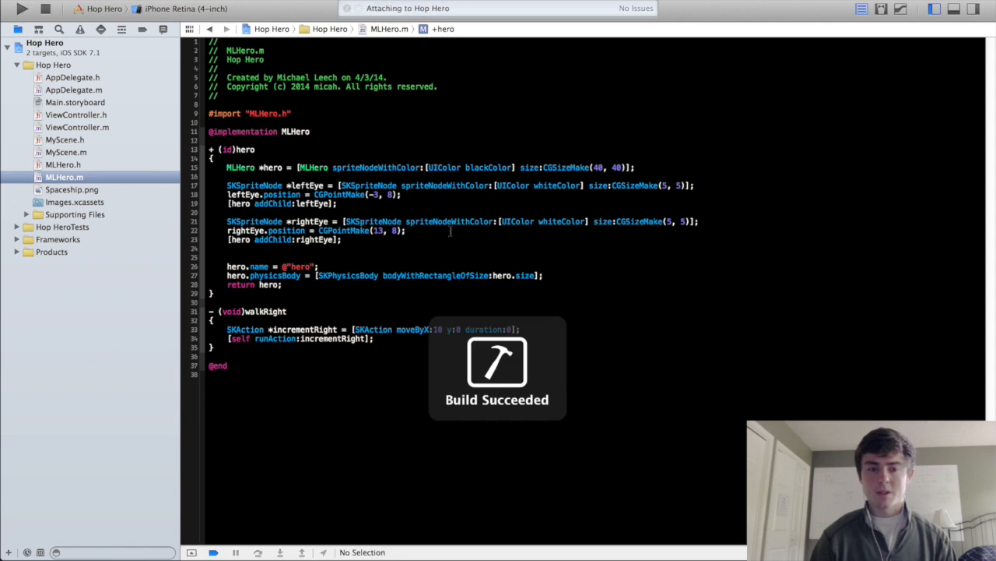
# Run the game to view the two-eyed hero block in the iOS Simulator.
pyautogui.click(22, 9)
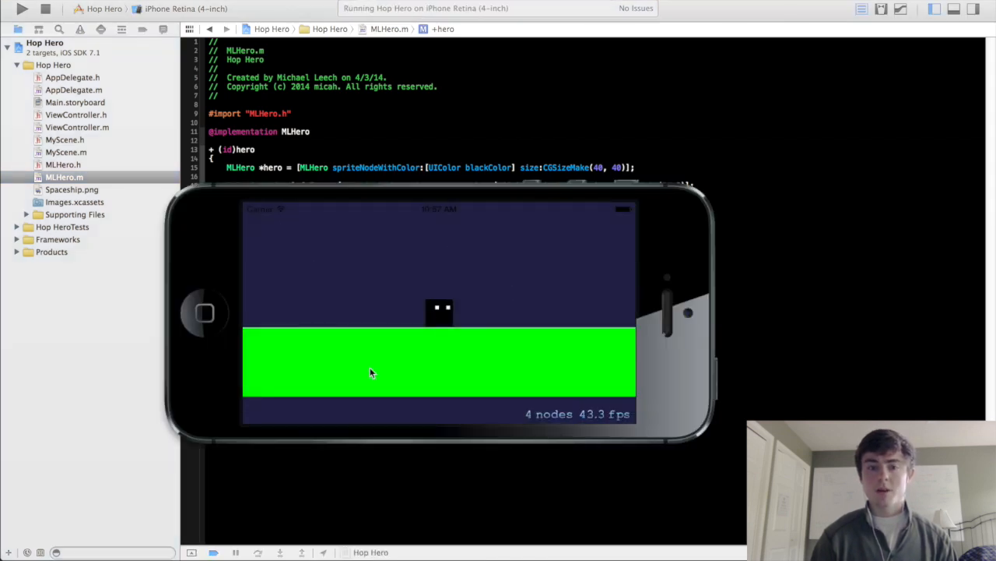
pyautogui.moveTo(753, 391)
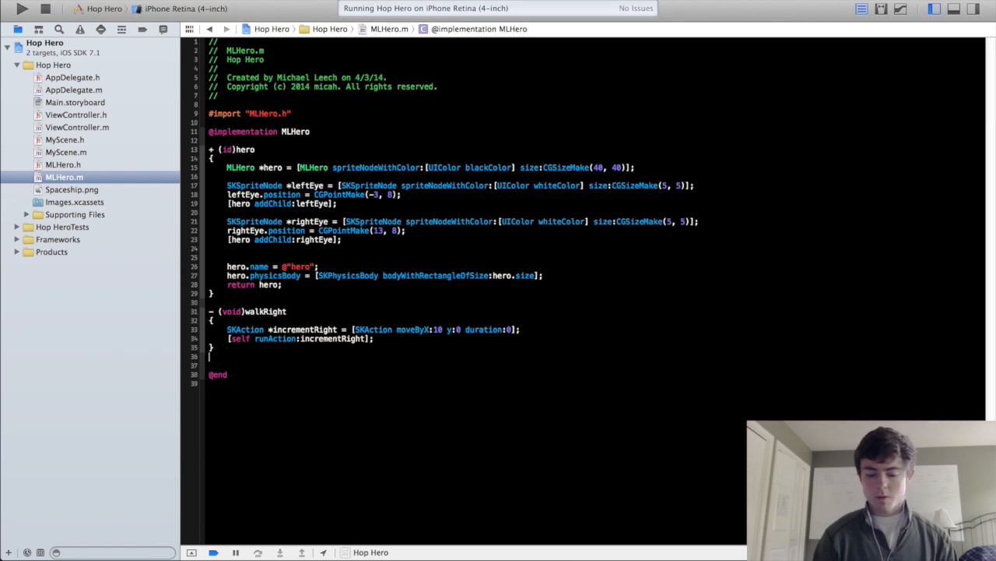
# Replace the walkRight method in MLHero.m with an empty - (void)jump method.
pyautogui.write('- (void)jump')
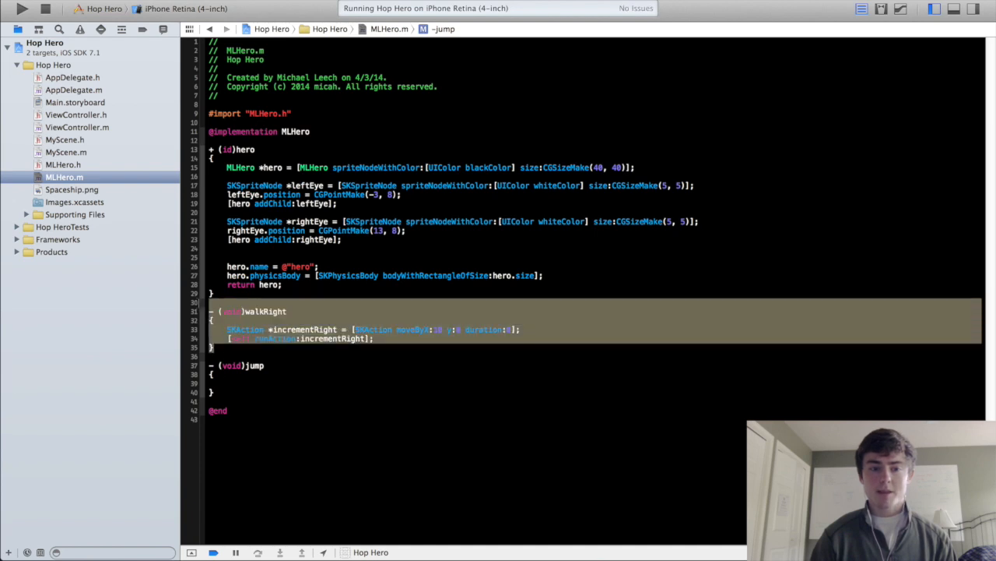
pyautogui.click(226, 302)
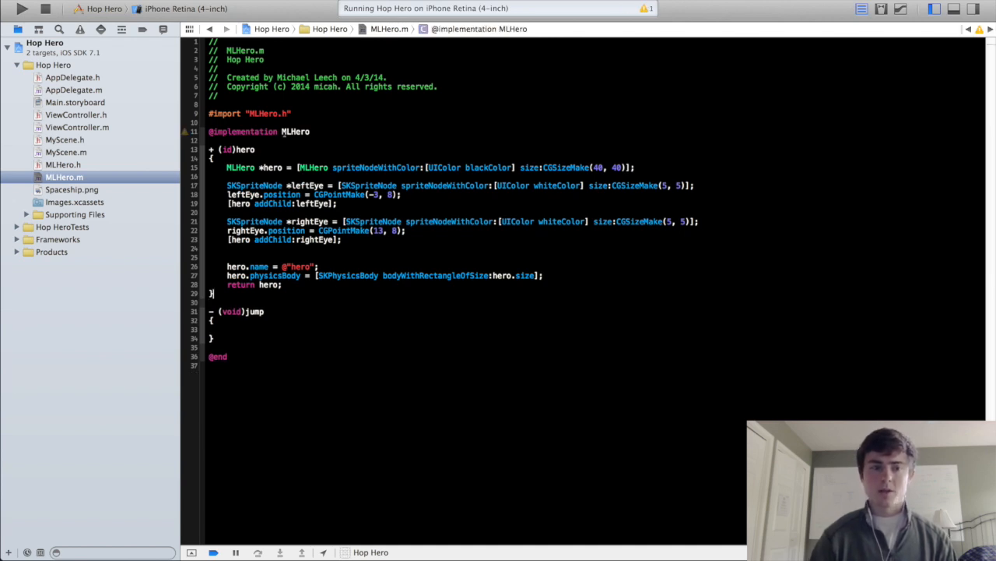
# Declare - (void)jump; in MLHero.h and return to MLHero.m.
pyautogui.click(63, 164)
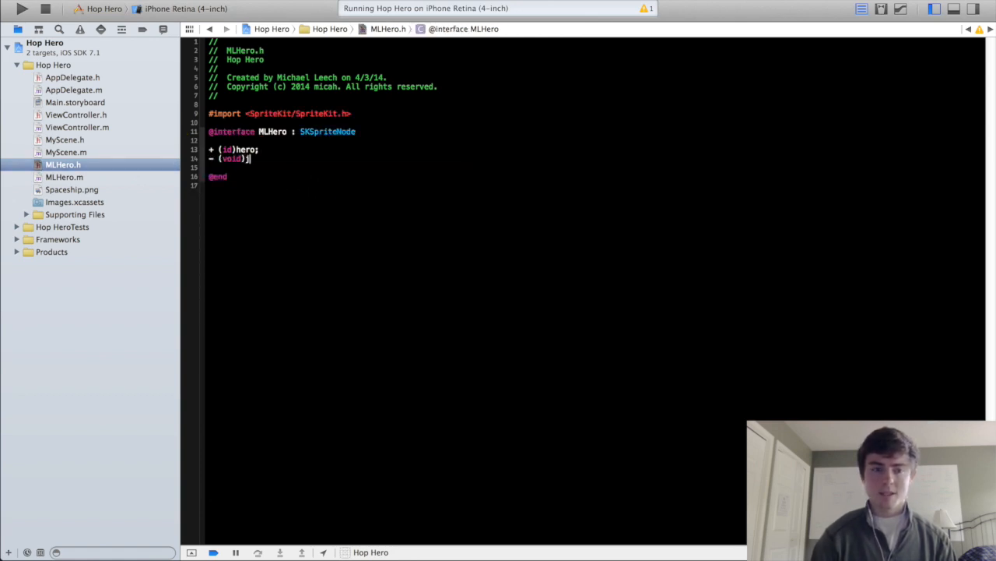
pyautogui.write('ump;')
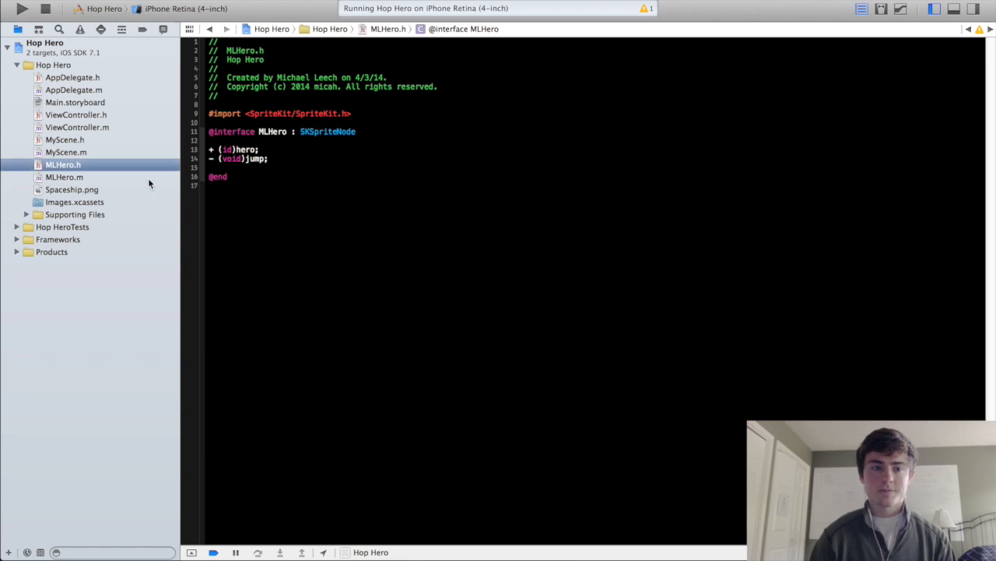
pyautogui.click(64, 177)
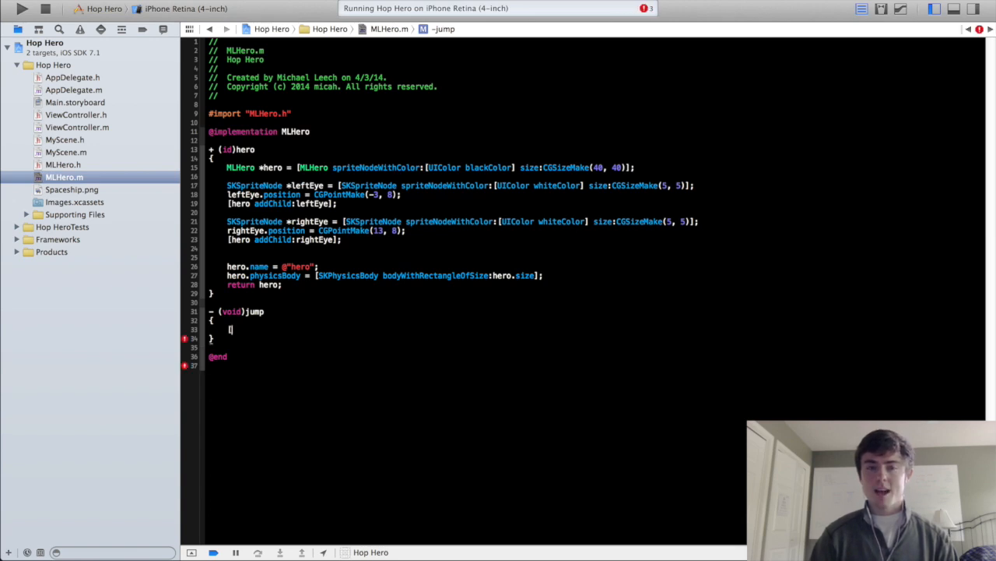
# Make jump call [self.physicsBody applyImpulse:CGVectorMake(0, 40)].
pyautogui.write('self]')
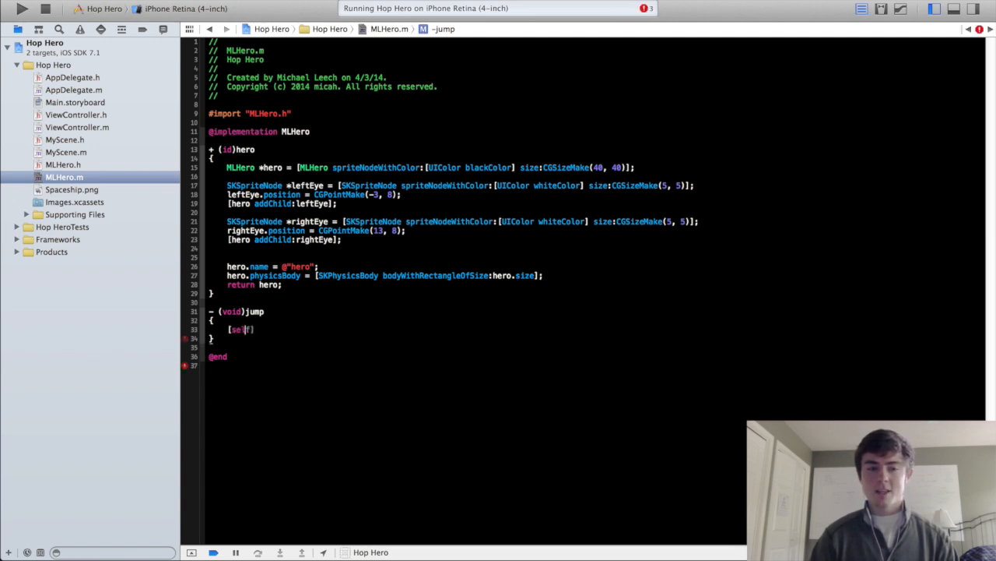
pyautogui.write('.physicsBody')
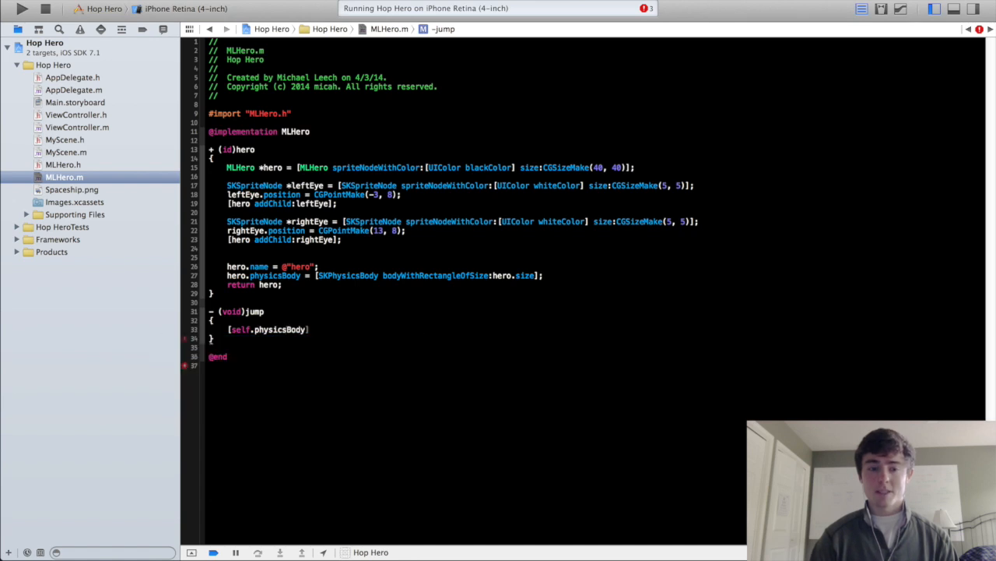
pyautogui.write('applyImpulse:CGVectorMake(CGFloat dx, CGFloat dy')
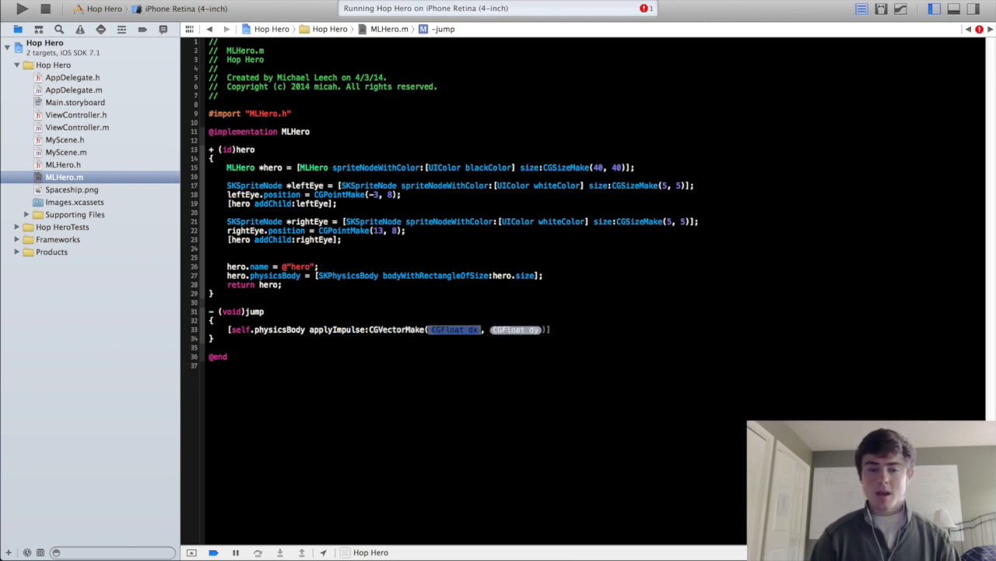
pyautogui.write('0')
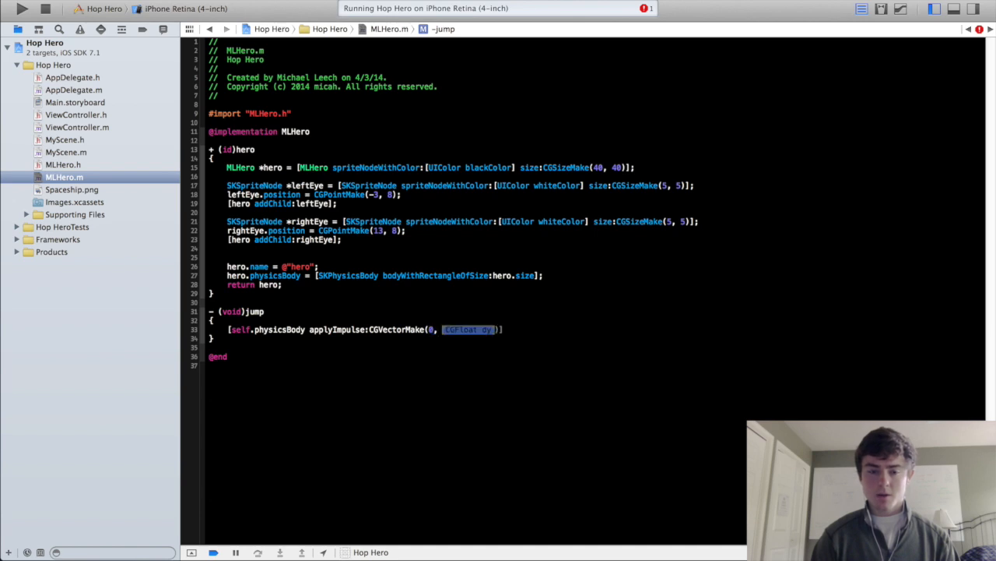
pyautogui.write('40')
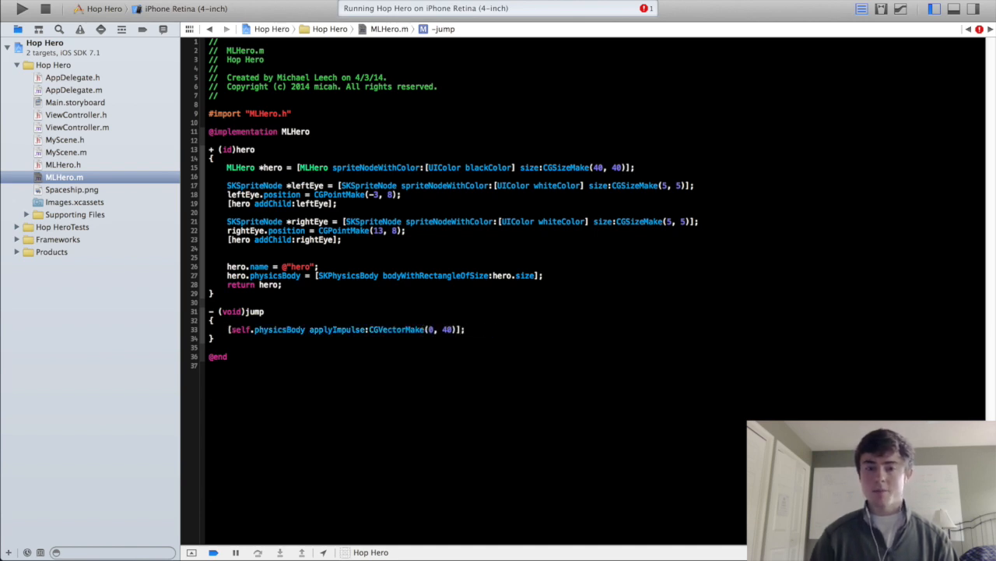
pyautogui.moveTo(111, 337)
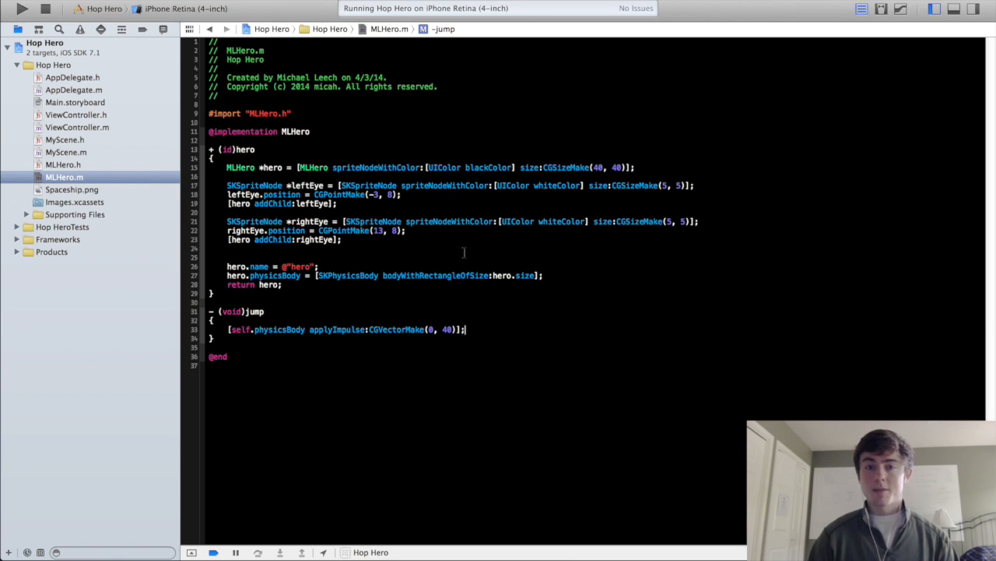
pyautogui.moveTo(488, 297)
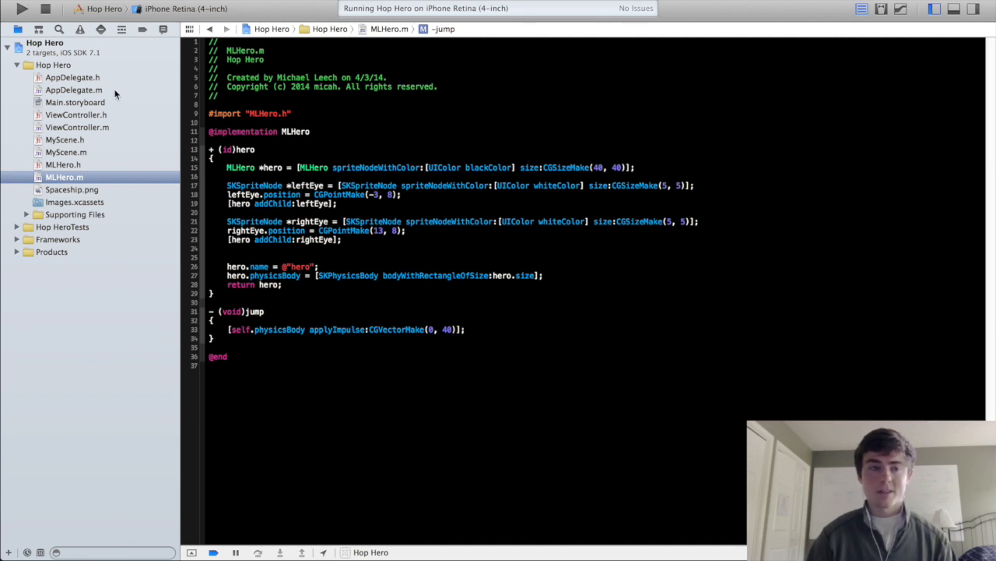
# In MyScene.m's touchesBegan, call [hero jump] instead of walkRight.
pyautogui.click(65, 152)
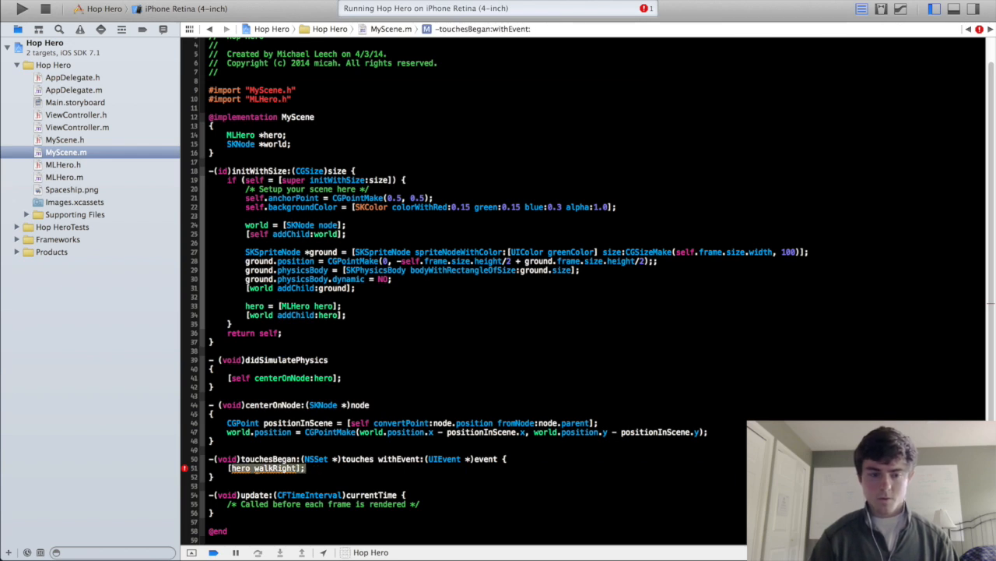
pyautogui.write('jump];')
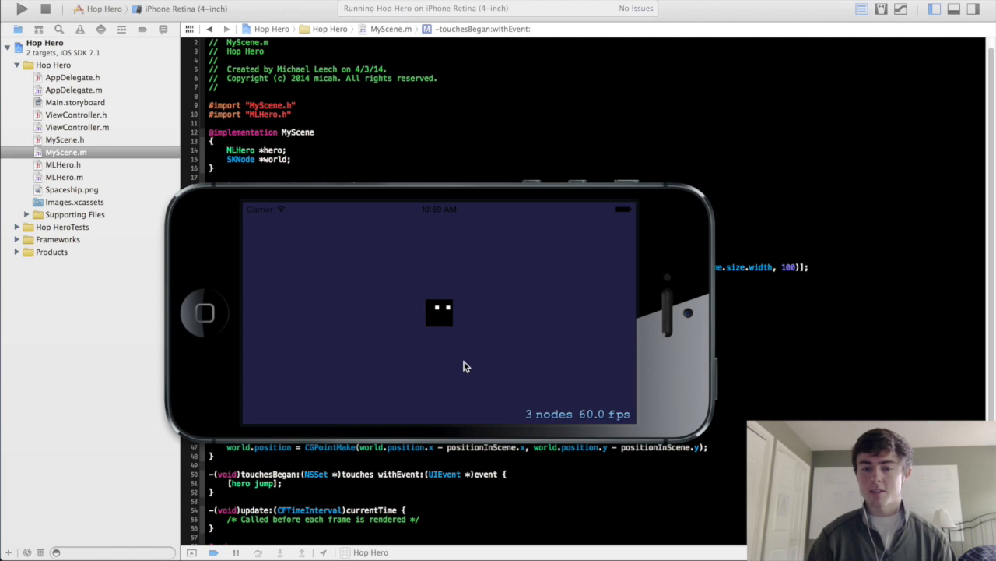
pyautogui.moveTo(890, 115)
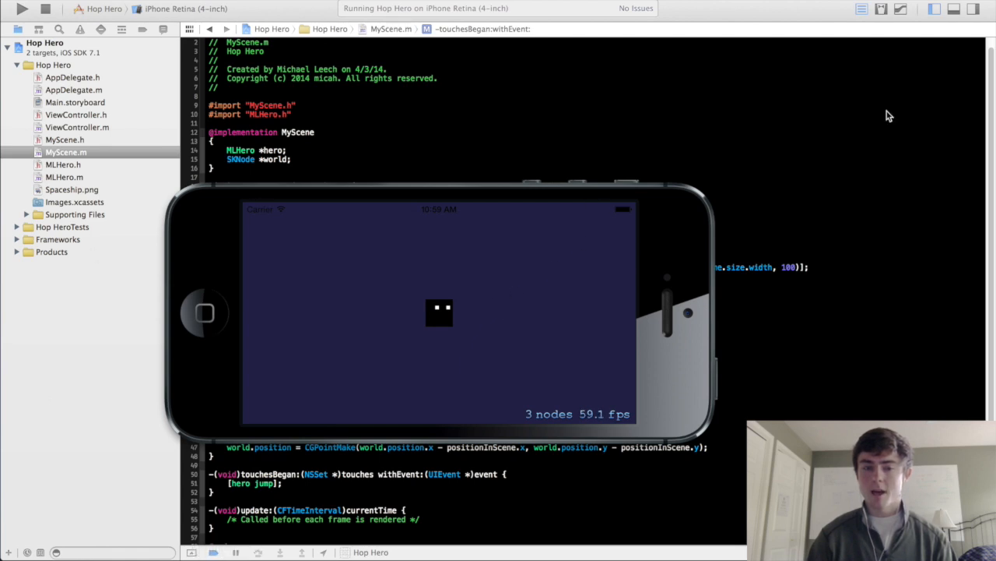